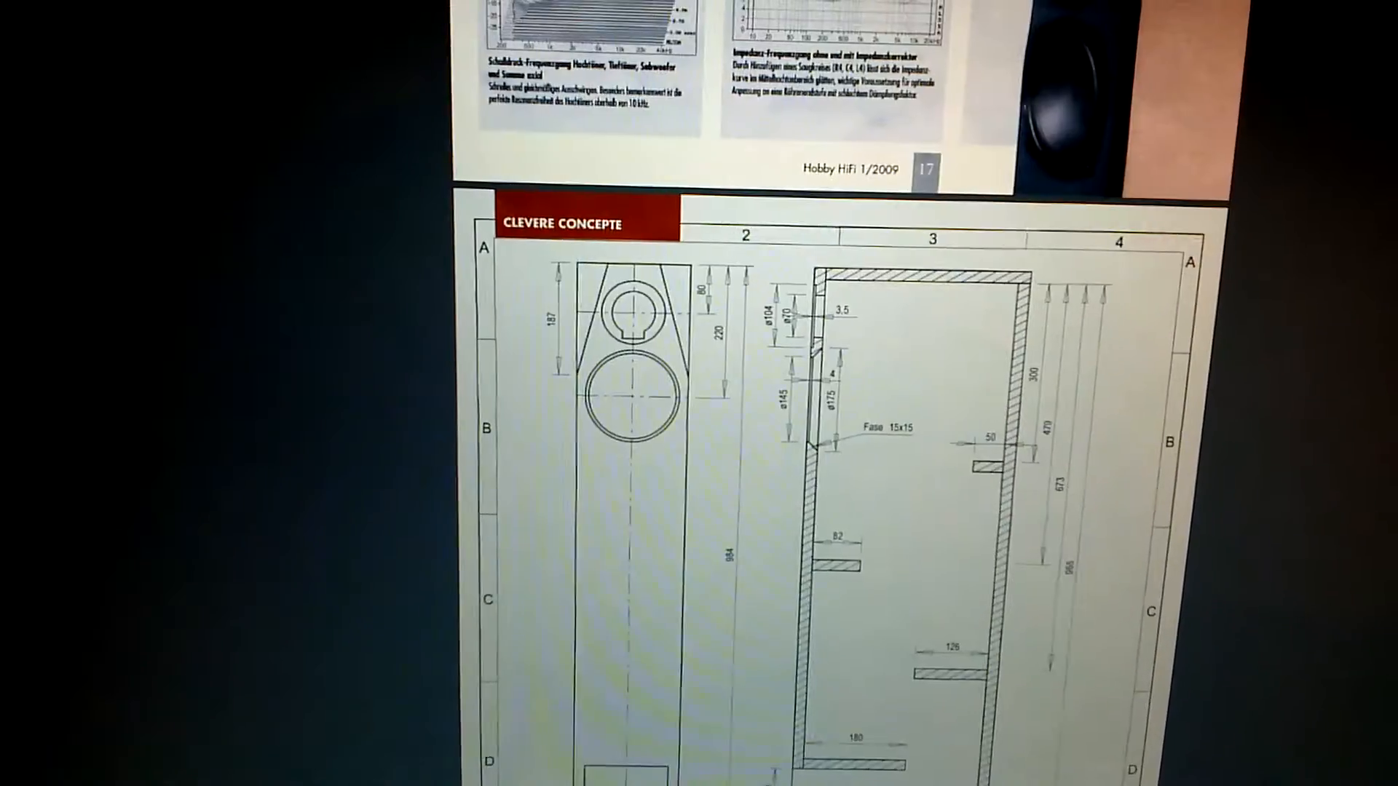
{"action": "scroll", "scroll_direction": "down", "scroll_amount": 3}
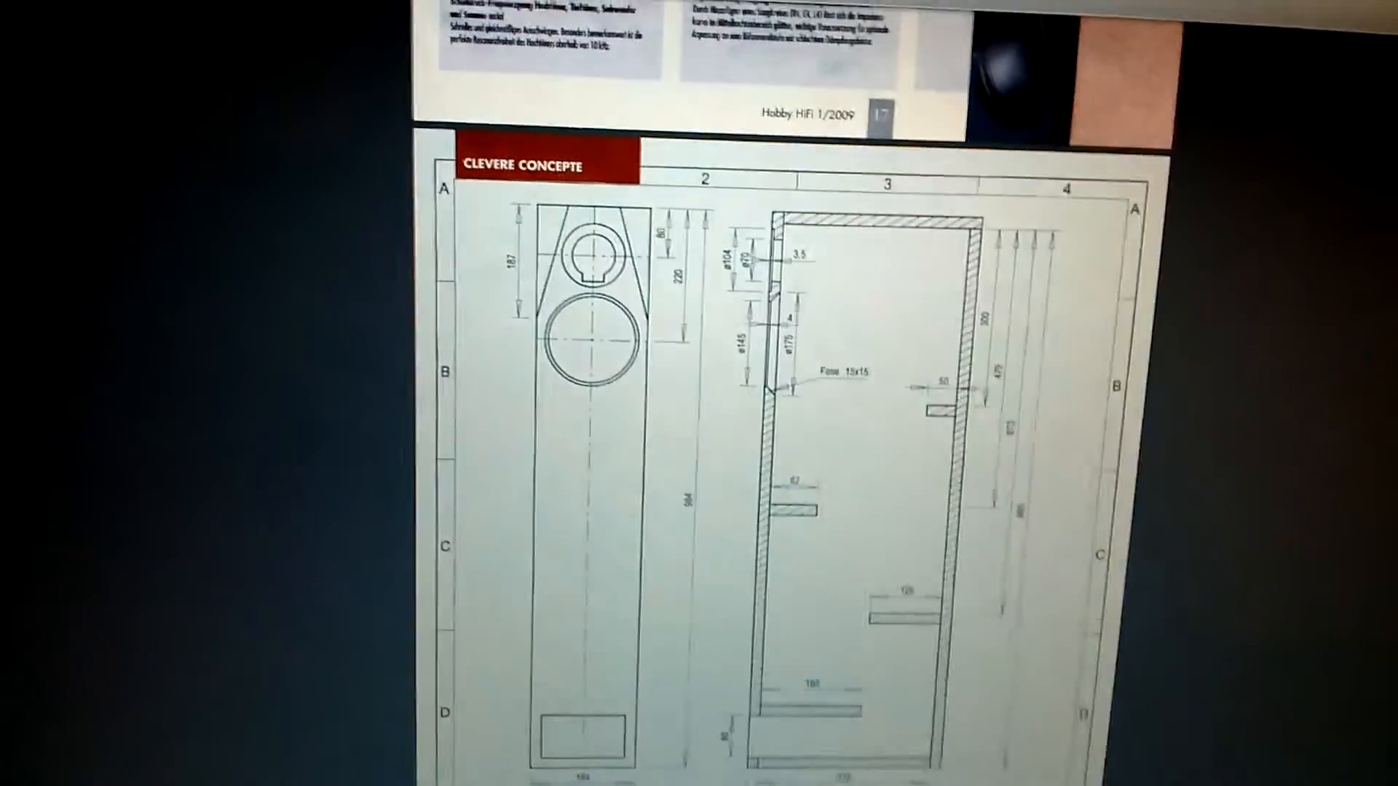
{"action": "scroll", "scroll_direction": "down", "scroll_amount": 3}
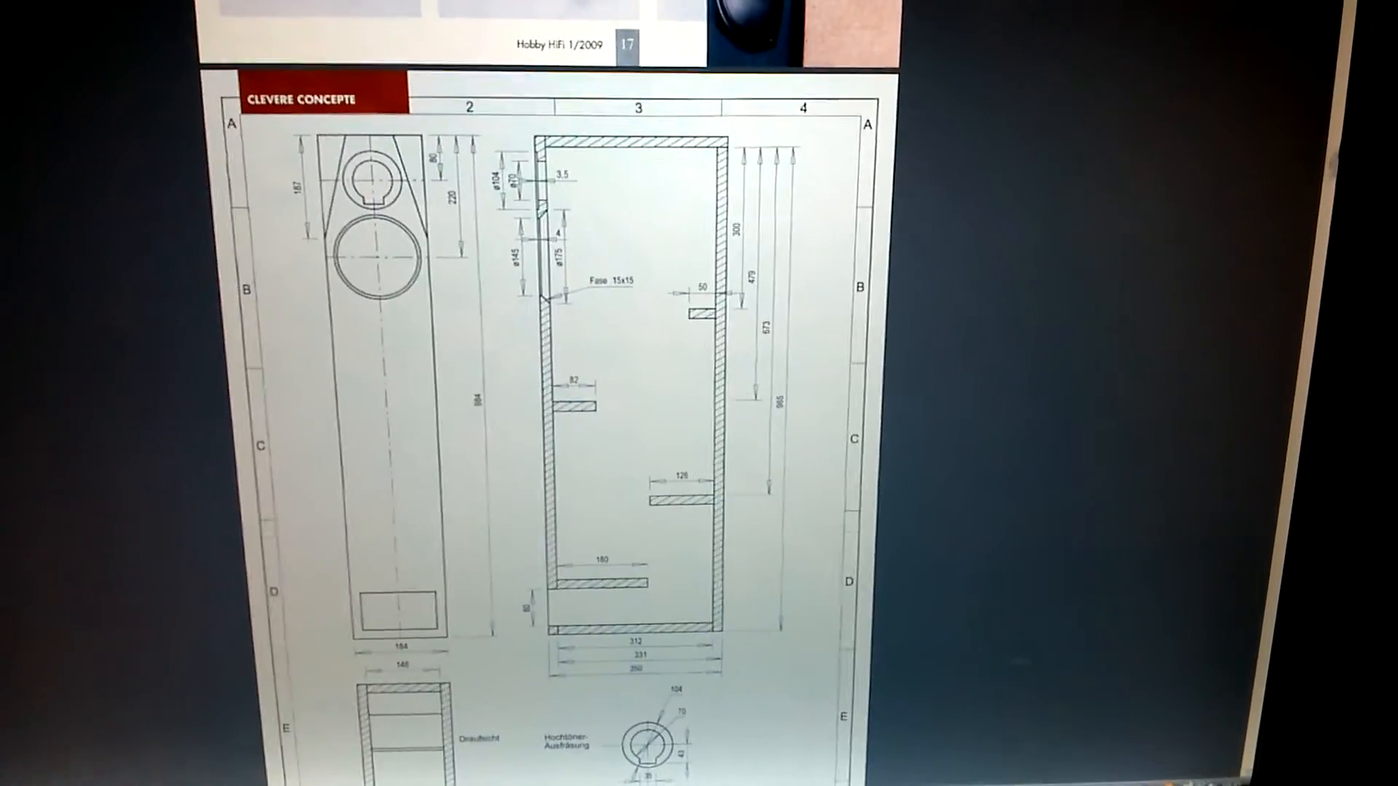
{"action": "scroll", "scroll_direction": "down", "scroll_amount": 3}
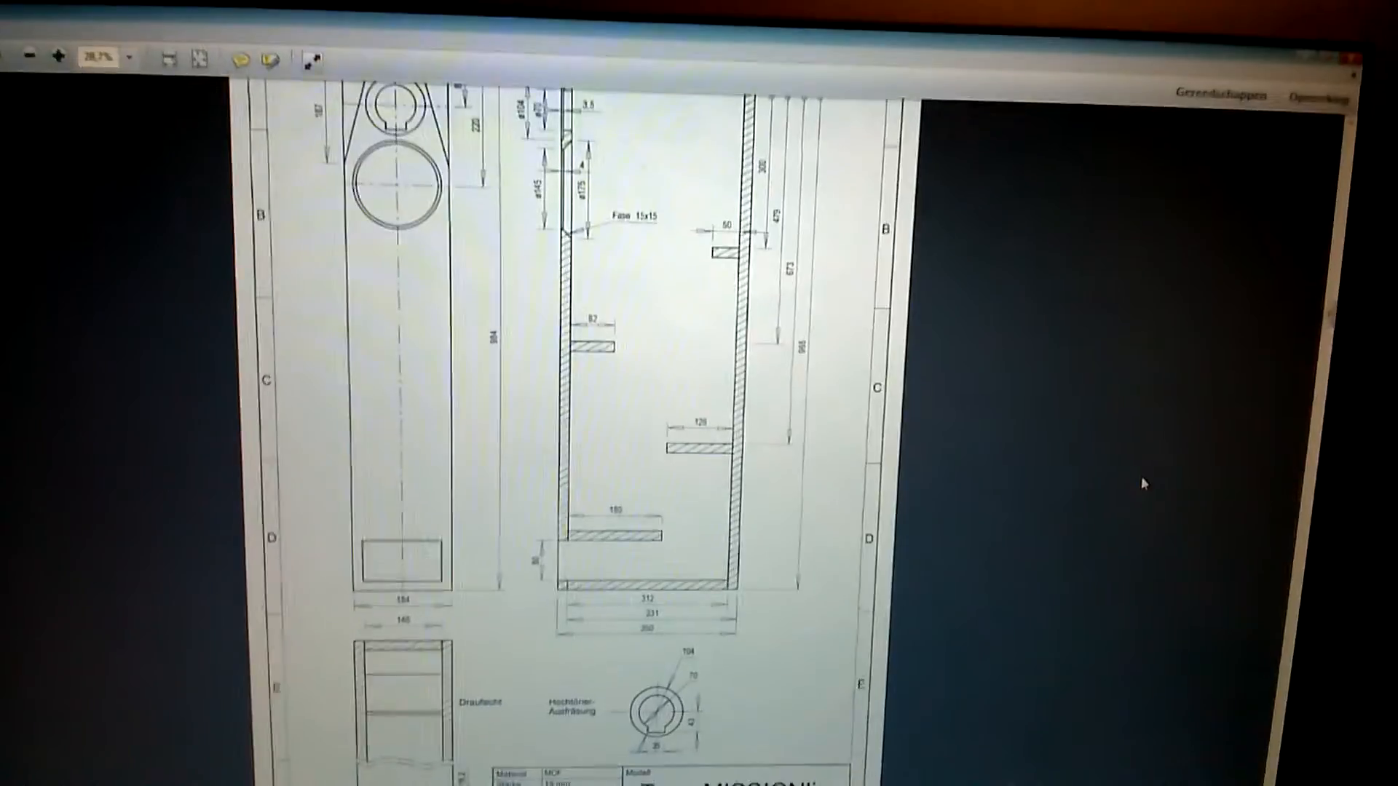
{"action": "scroll", "scroll_direction": "down", "scroll_amount": 3}
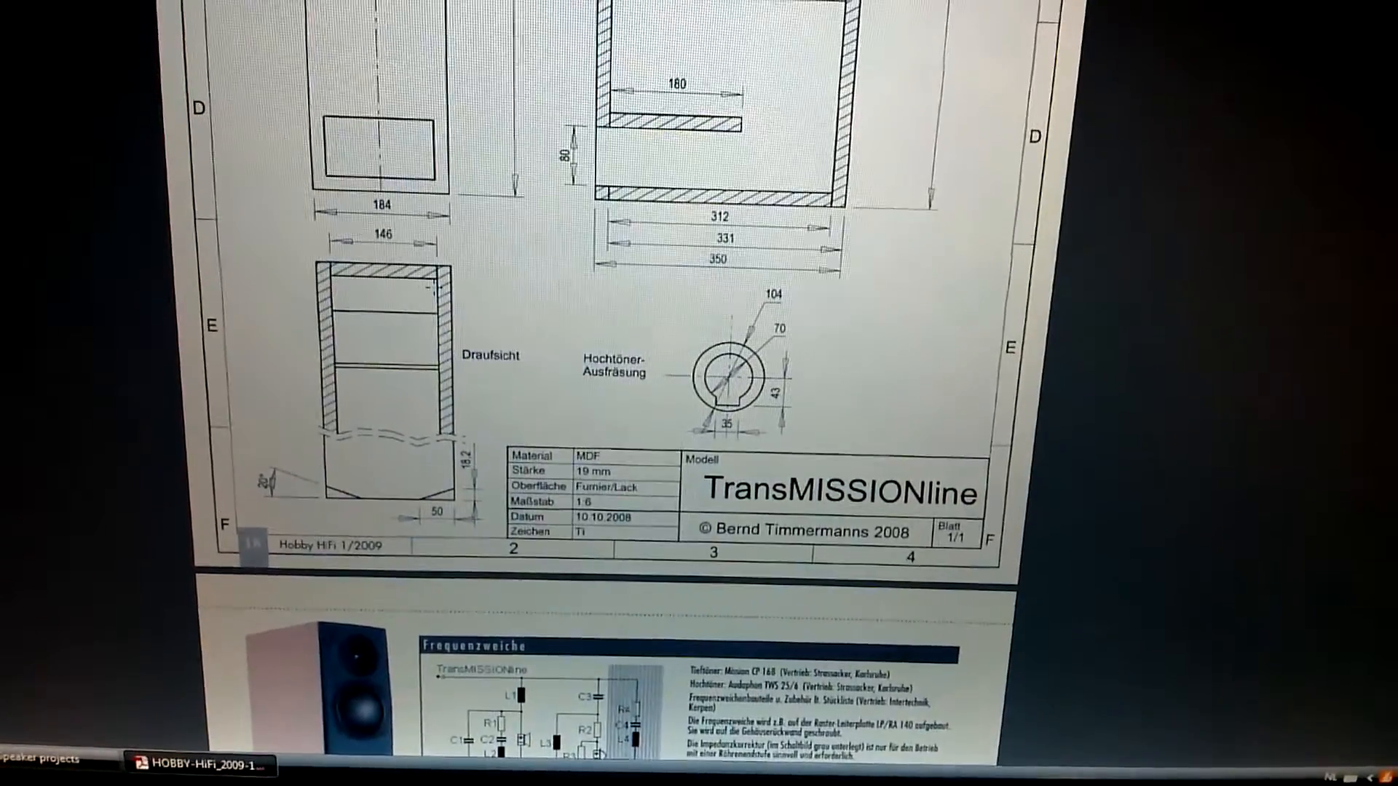
{"action": "scroll", "scroll_direction": "down", "scroll_amount": 3}
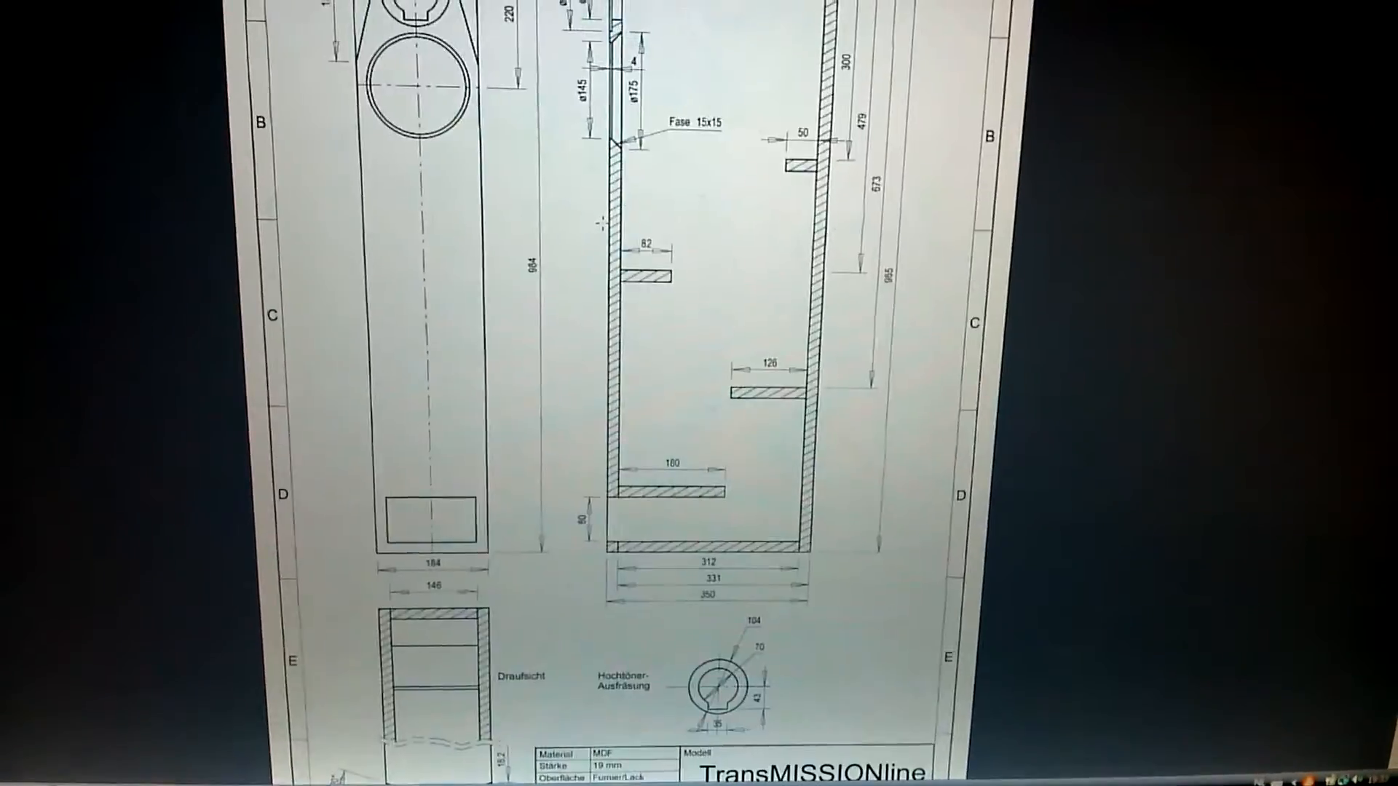
{"action": "scroll", "scroll_direction": "down", "scroll_amount": 3}
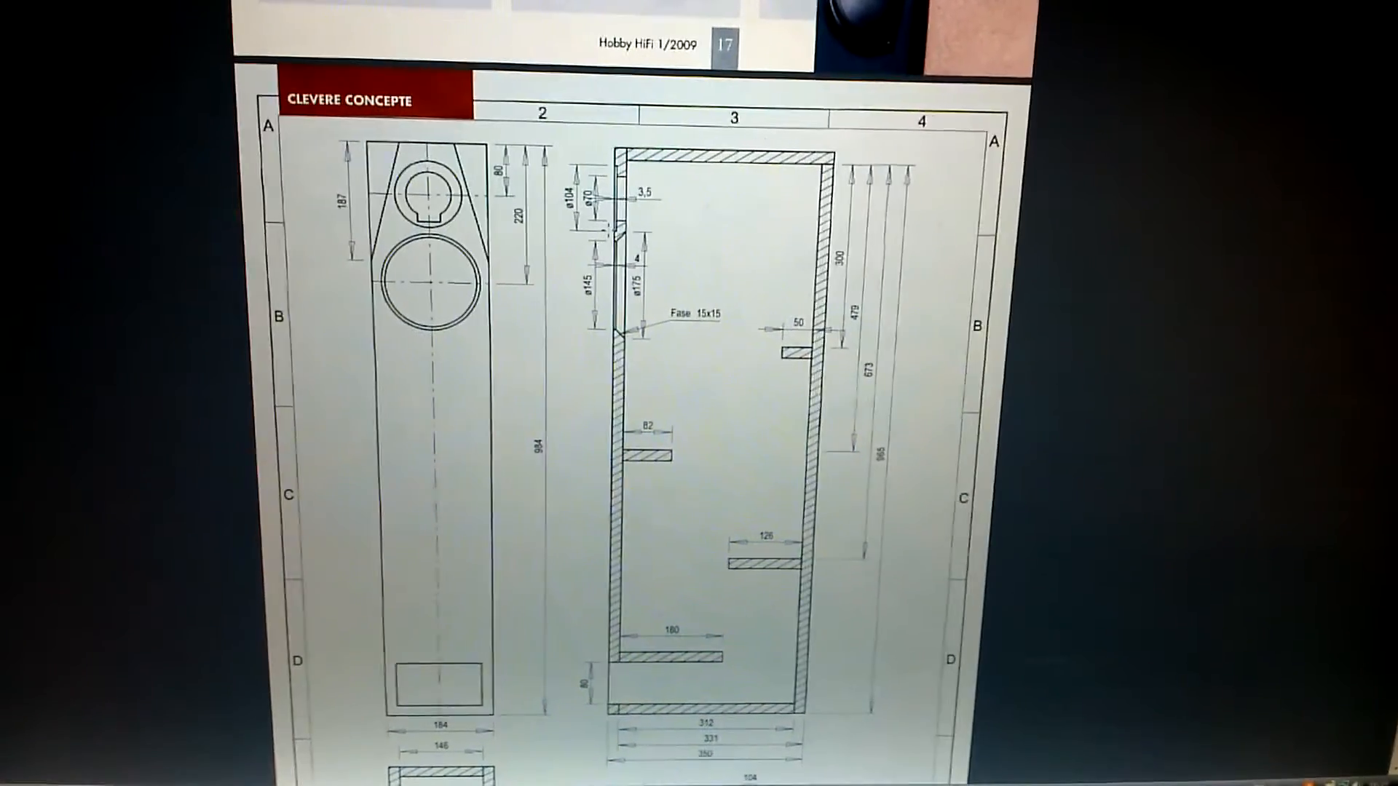